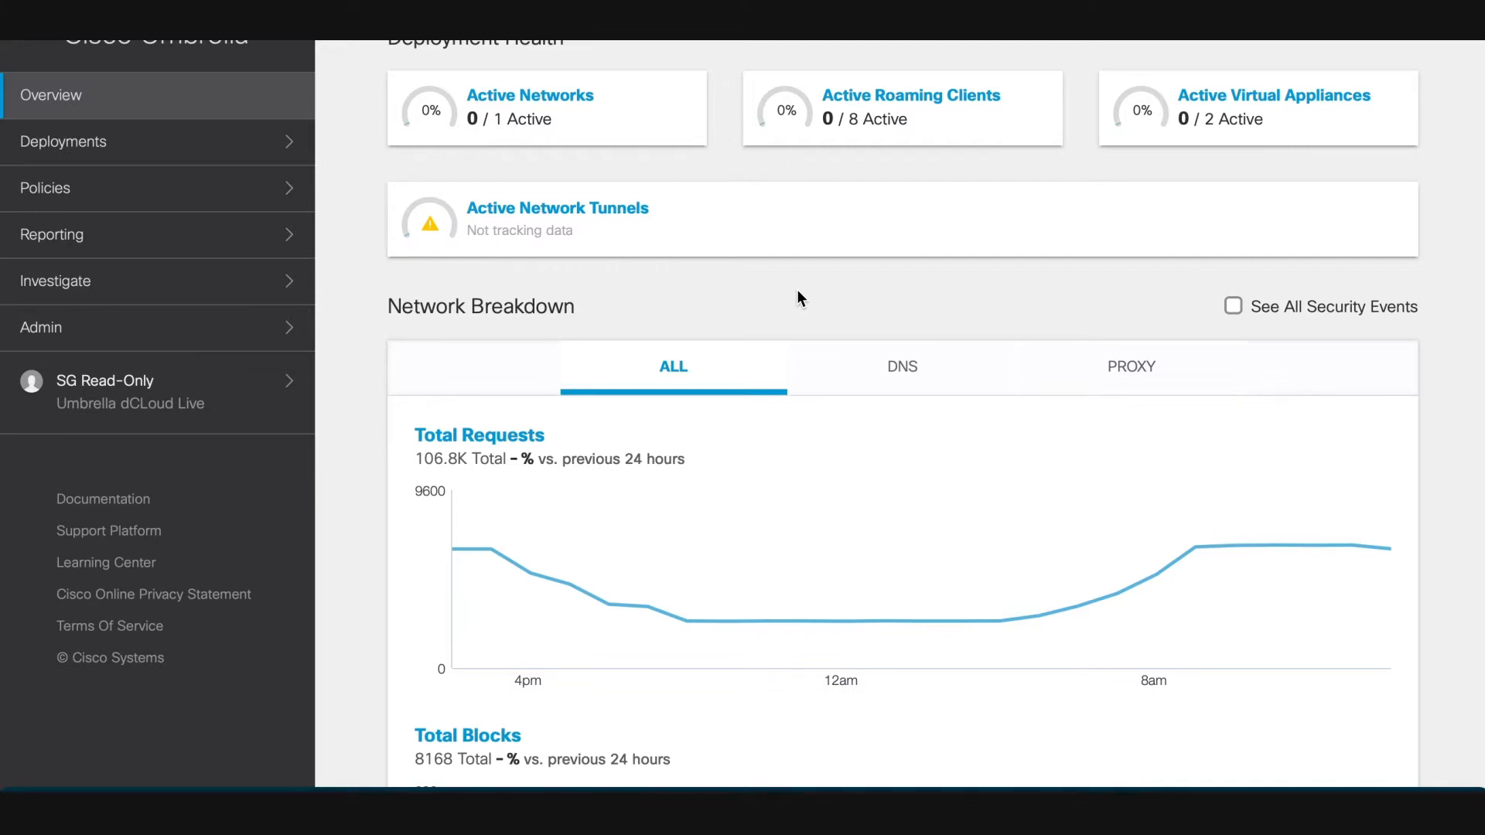
pyautogui.moveTo(259, 349)
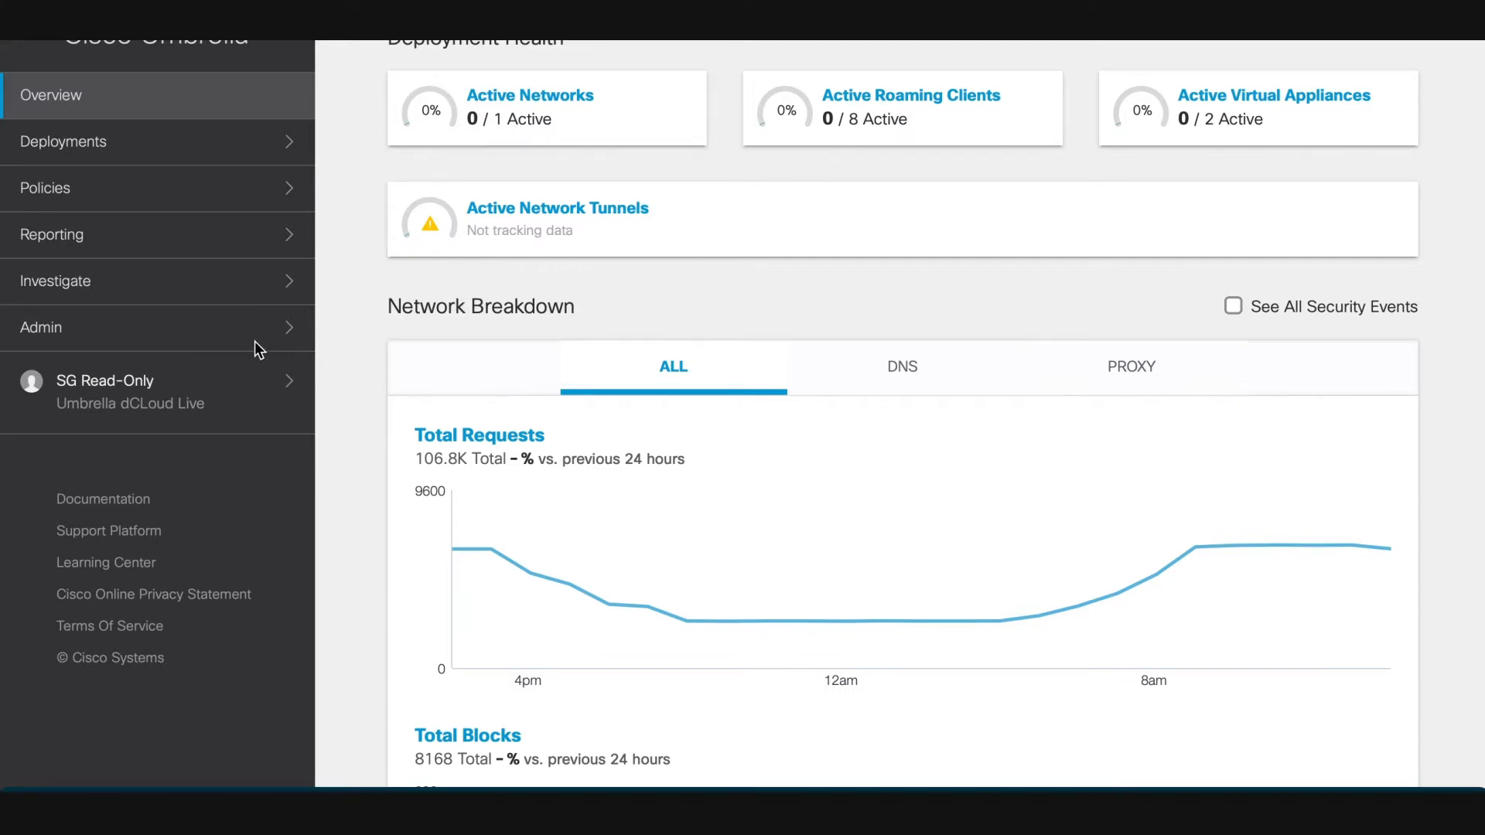
pyautogui.moveTo(124, 327)
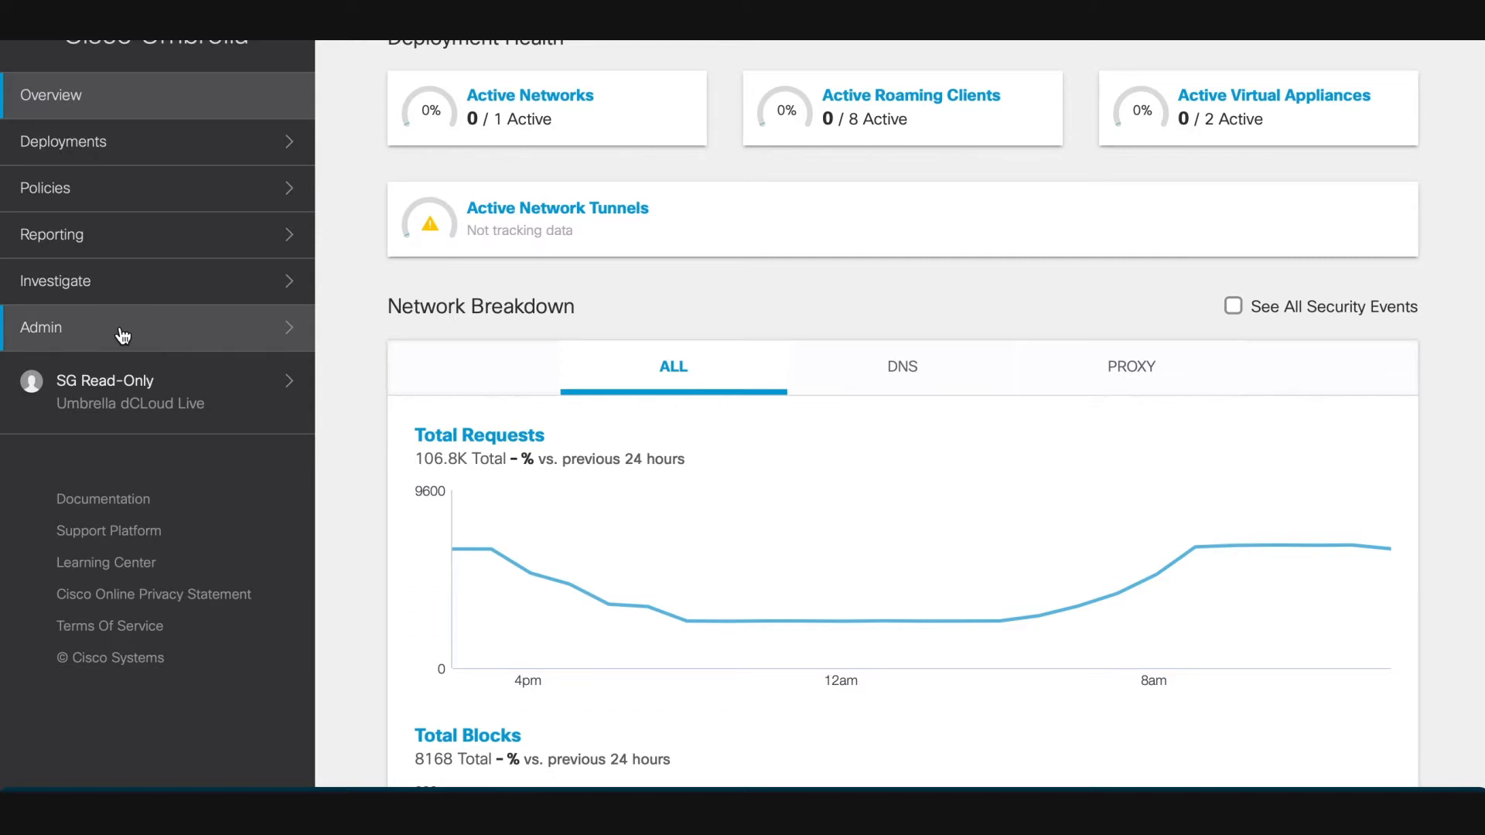
# - Expand the Admin menu in Umbrella and go to the API Keys settings
pyautogui.click(48, 327)
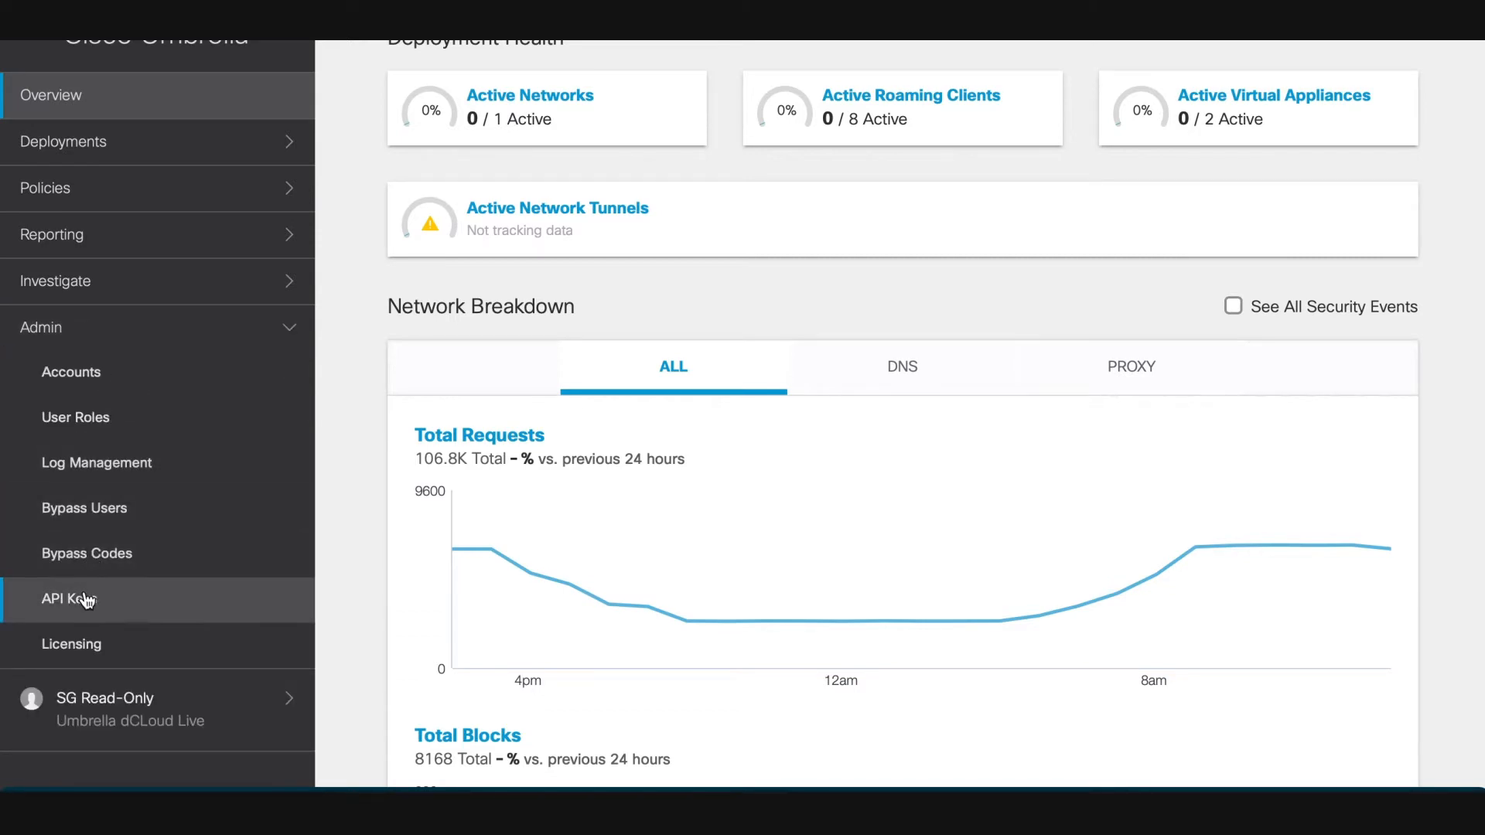
pyautogui.click(67, 599)
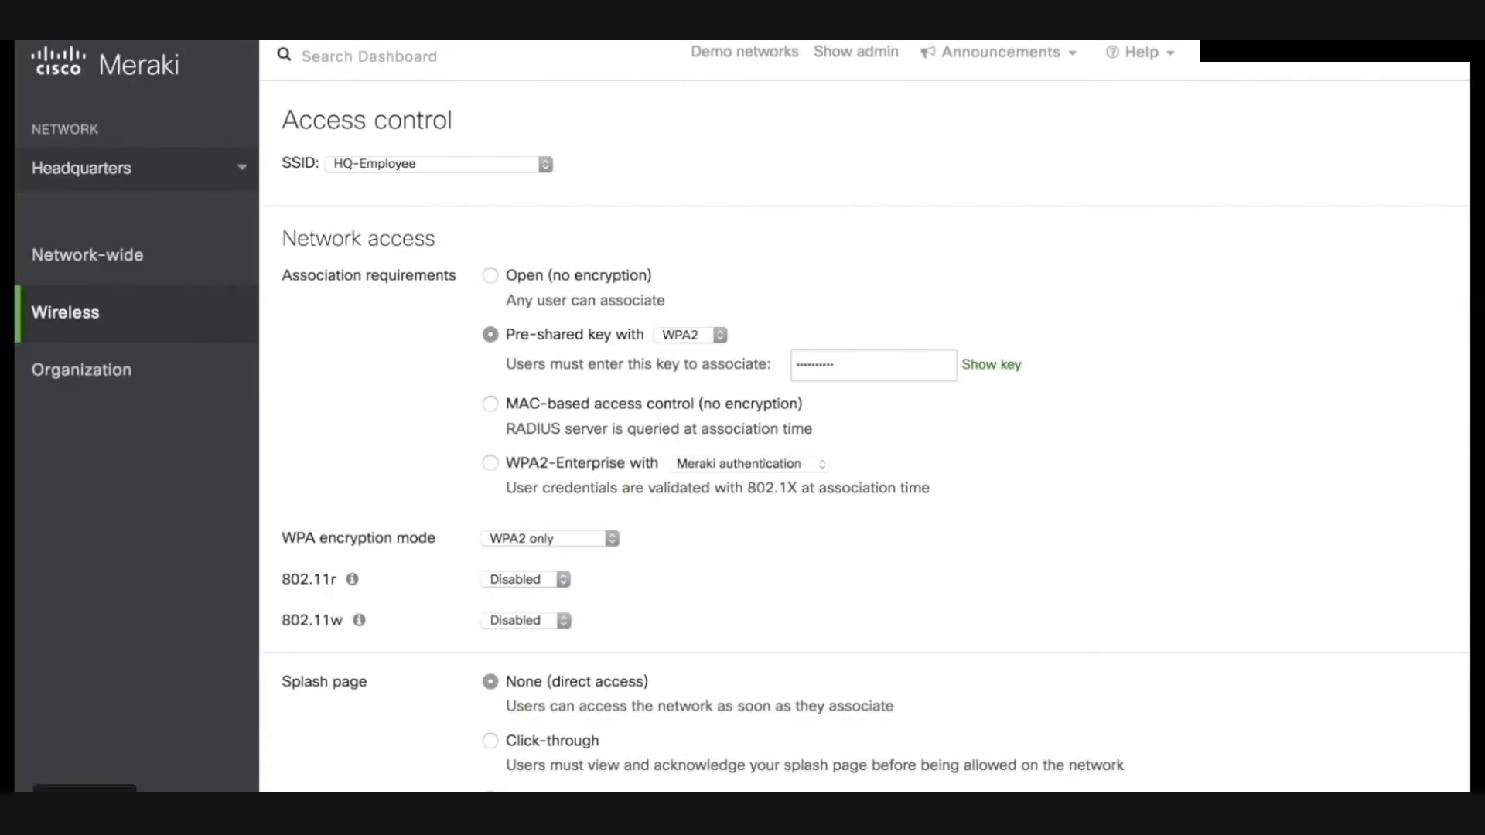
# - Show the Headquarters General settings down to the linked Cisco Umbrella account and key
pyautogui.click(65, 313)
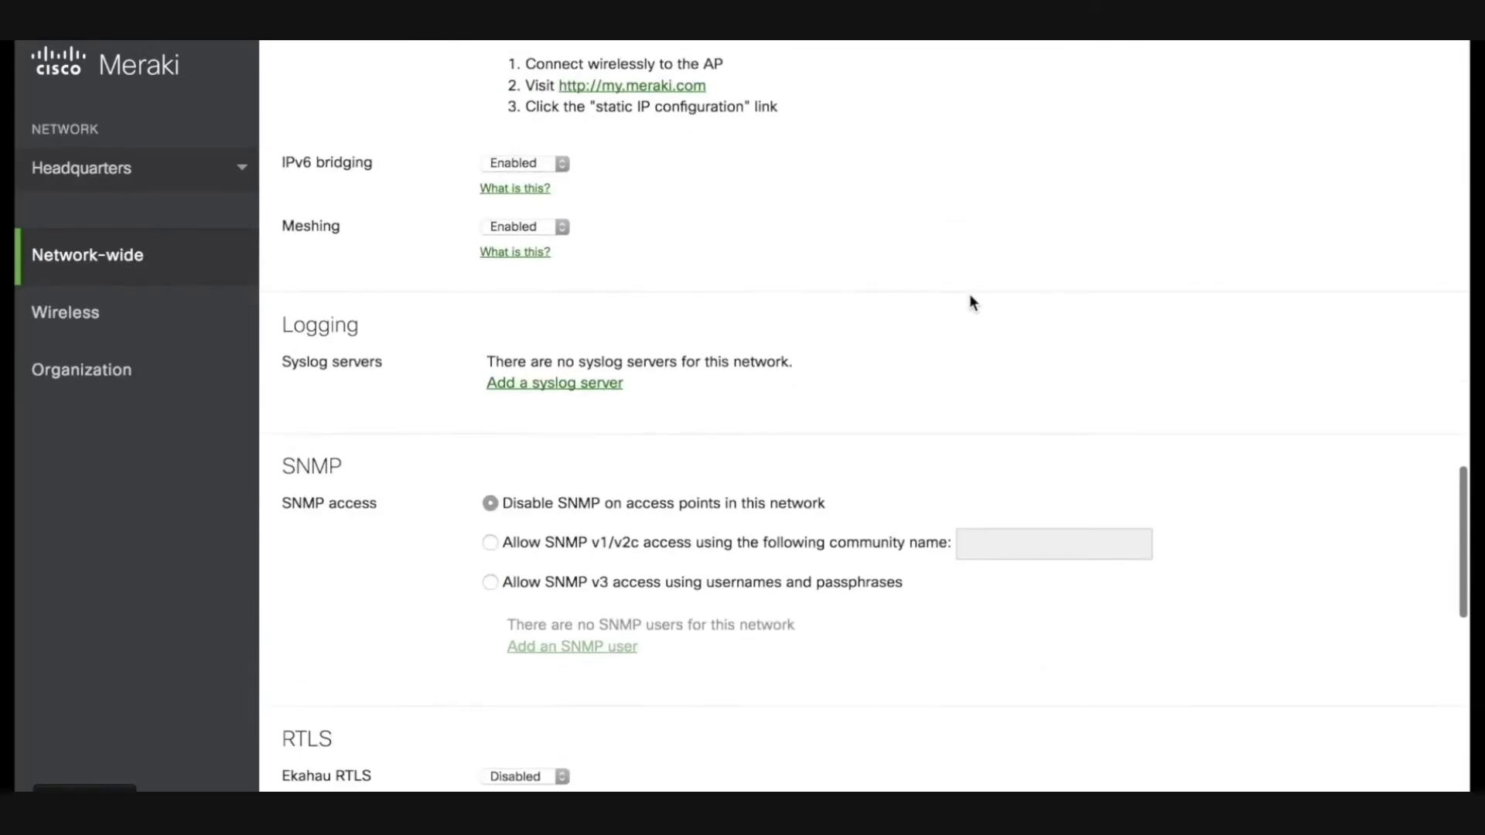
pyautogui.scroll(-3)
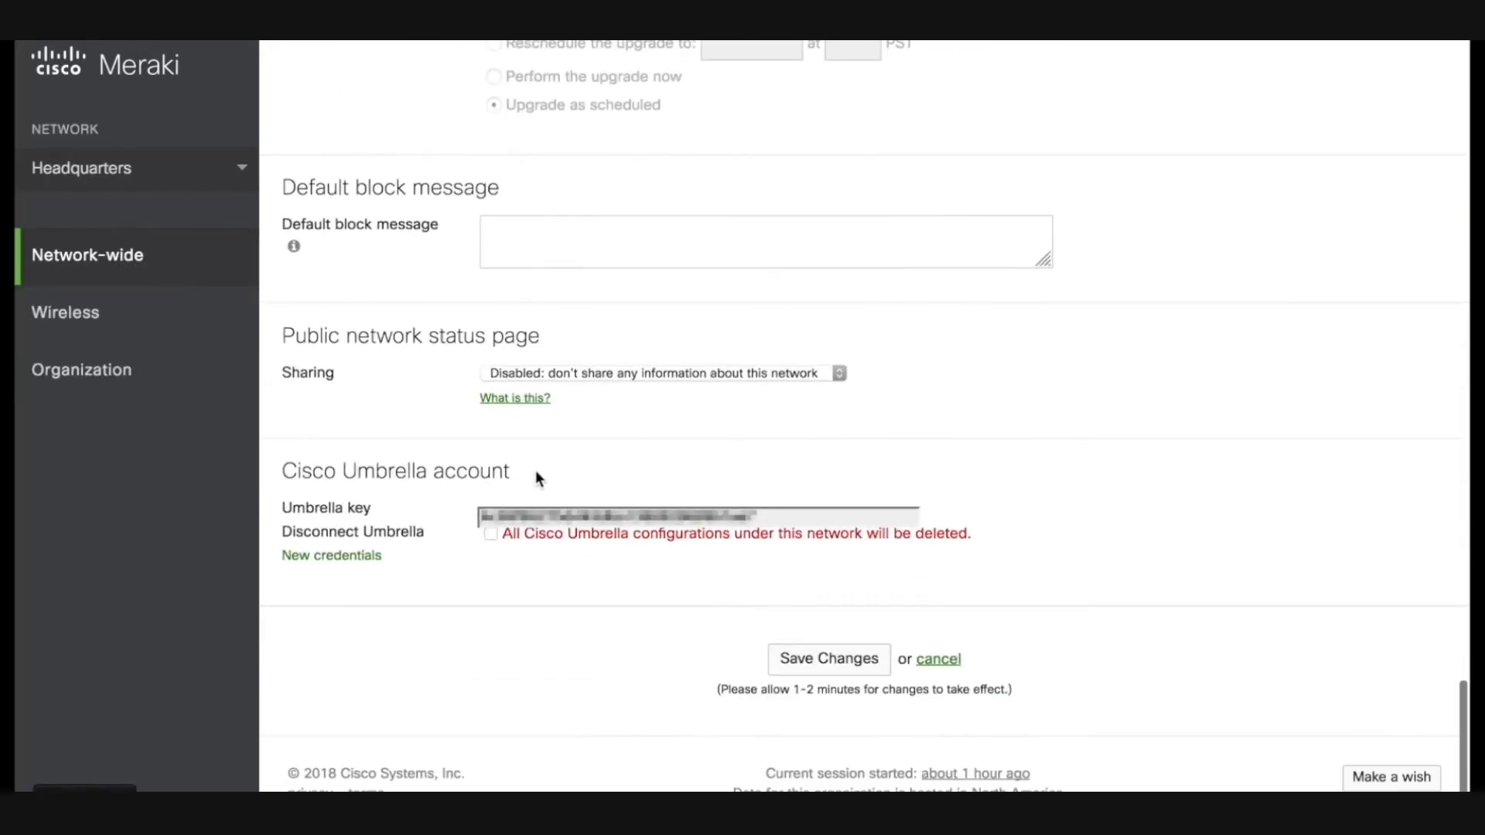
pyautogui.moveTo(798, 554)
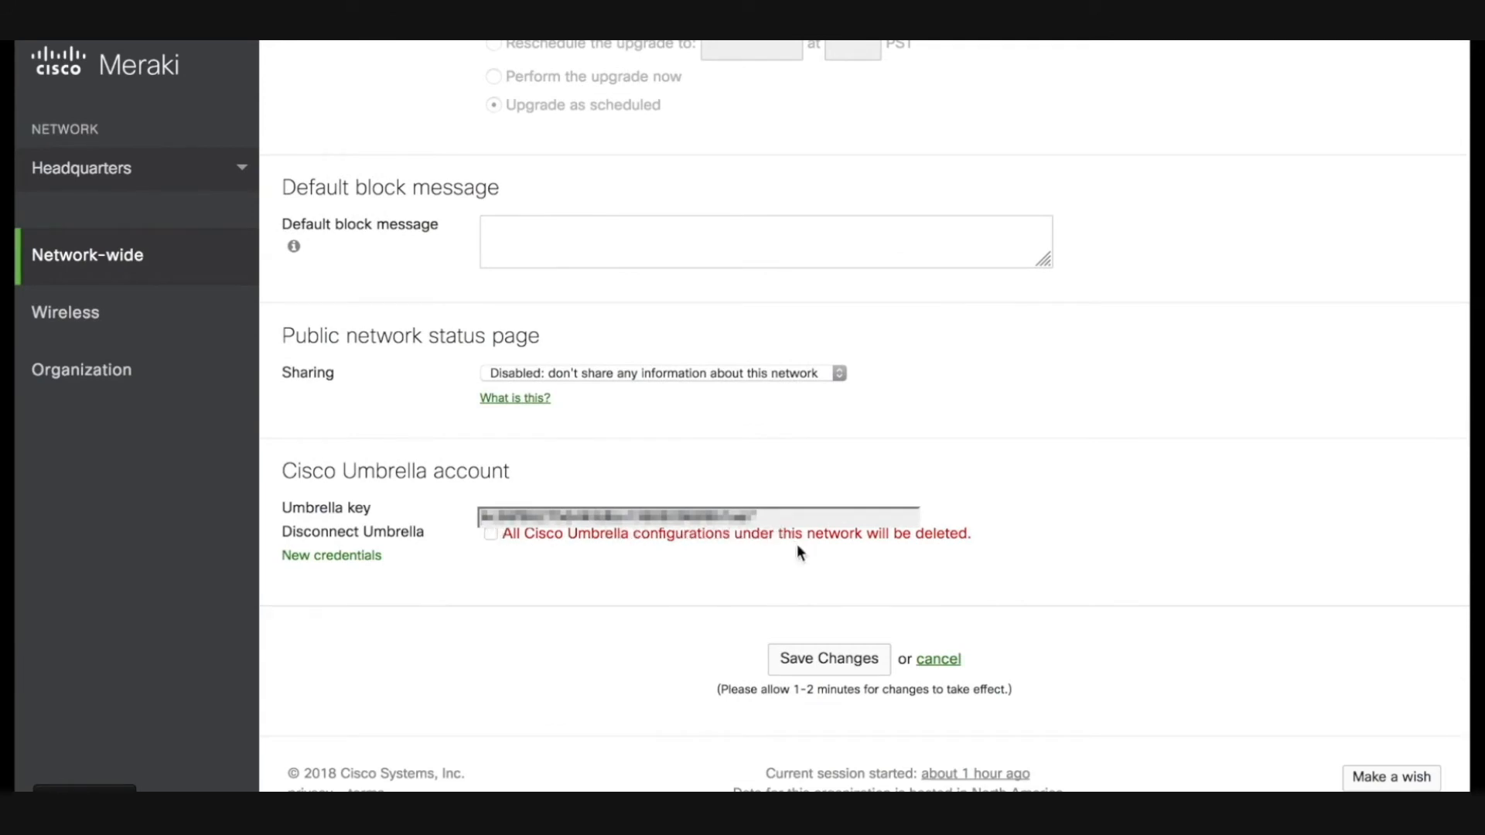
pyautogui.moveTo(828, 659)
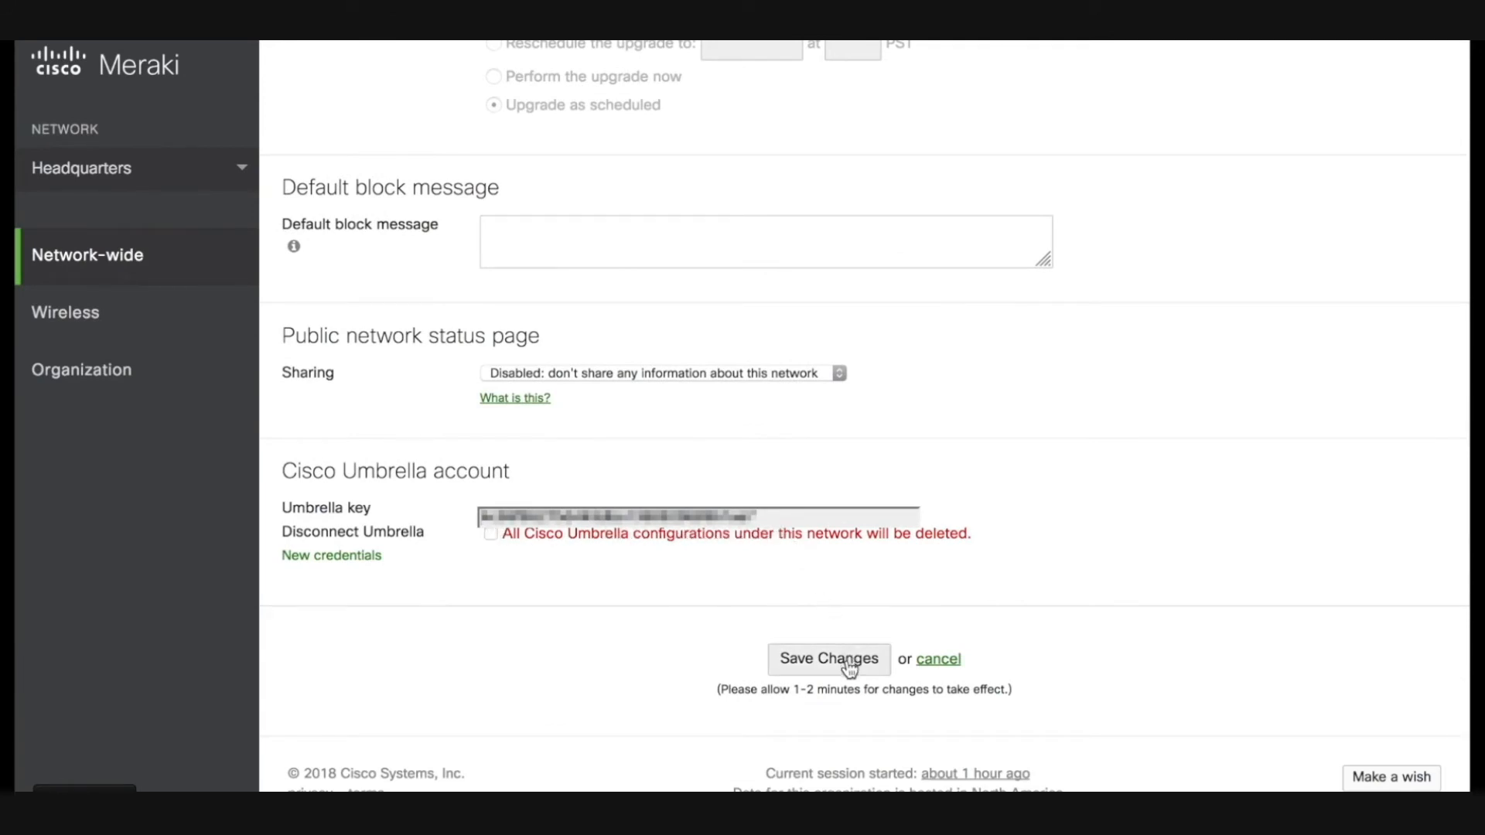
pyautogui.moveTo(455, 621)
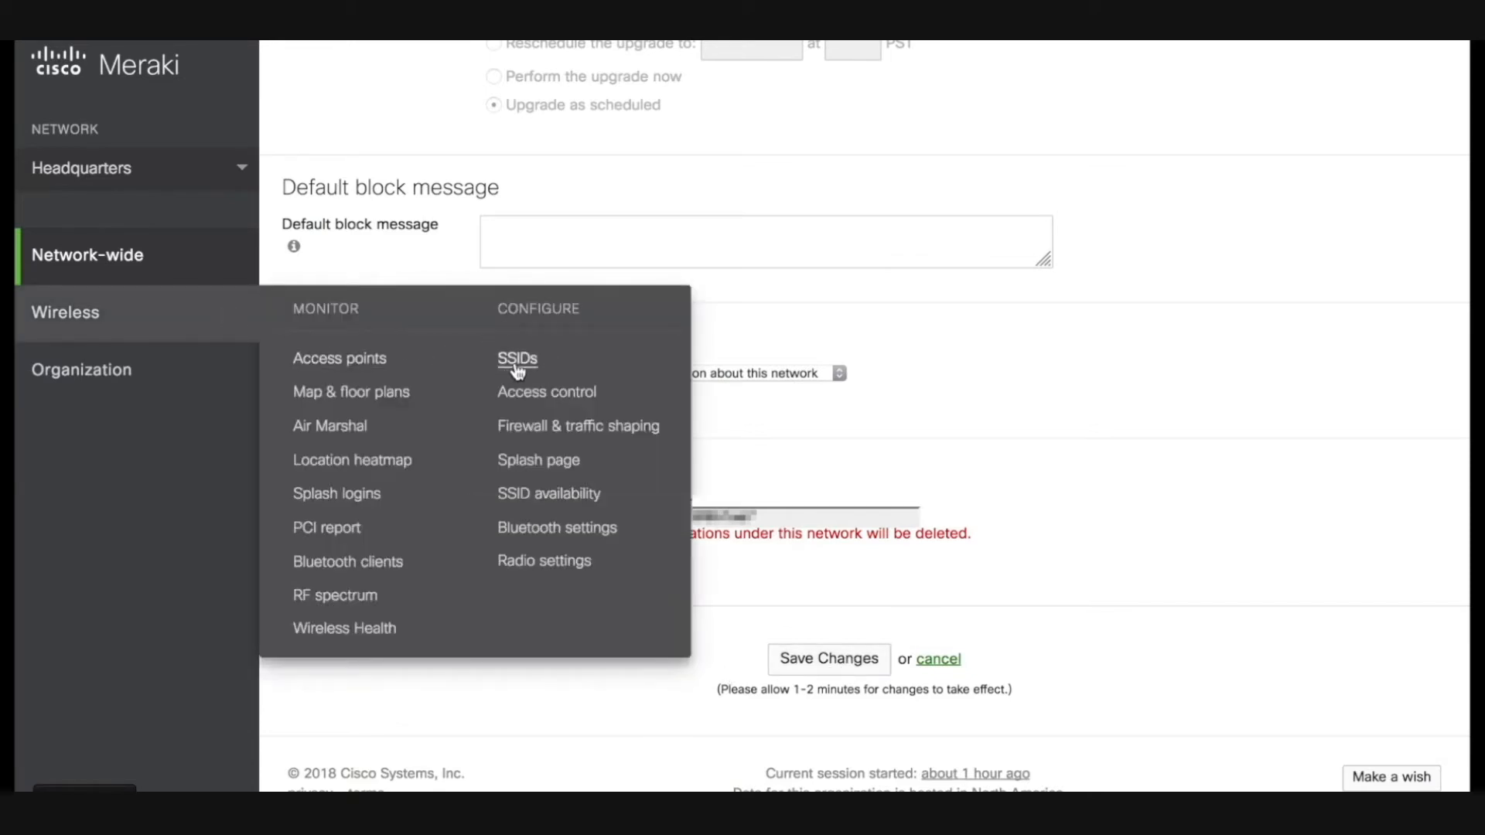
# - View the SSIDs overview with HQ-Employee enabled on WPA2-PSK, then return to the Wireless menu
pyautogui.click(516, 357)
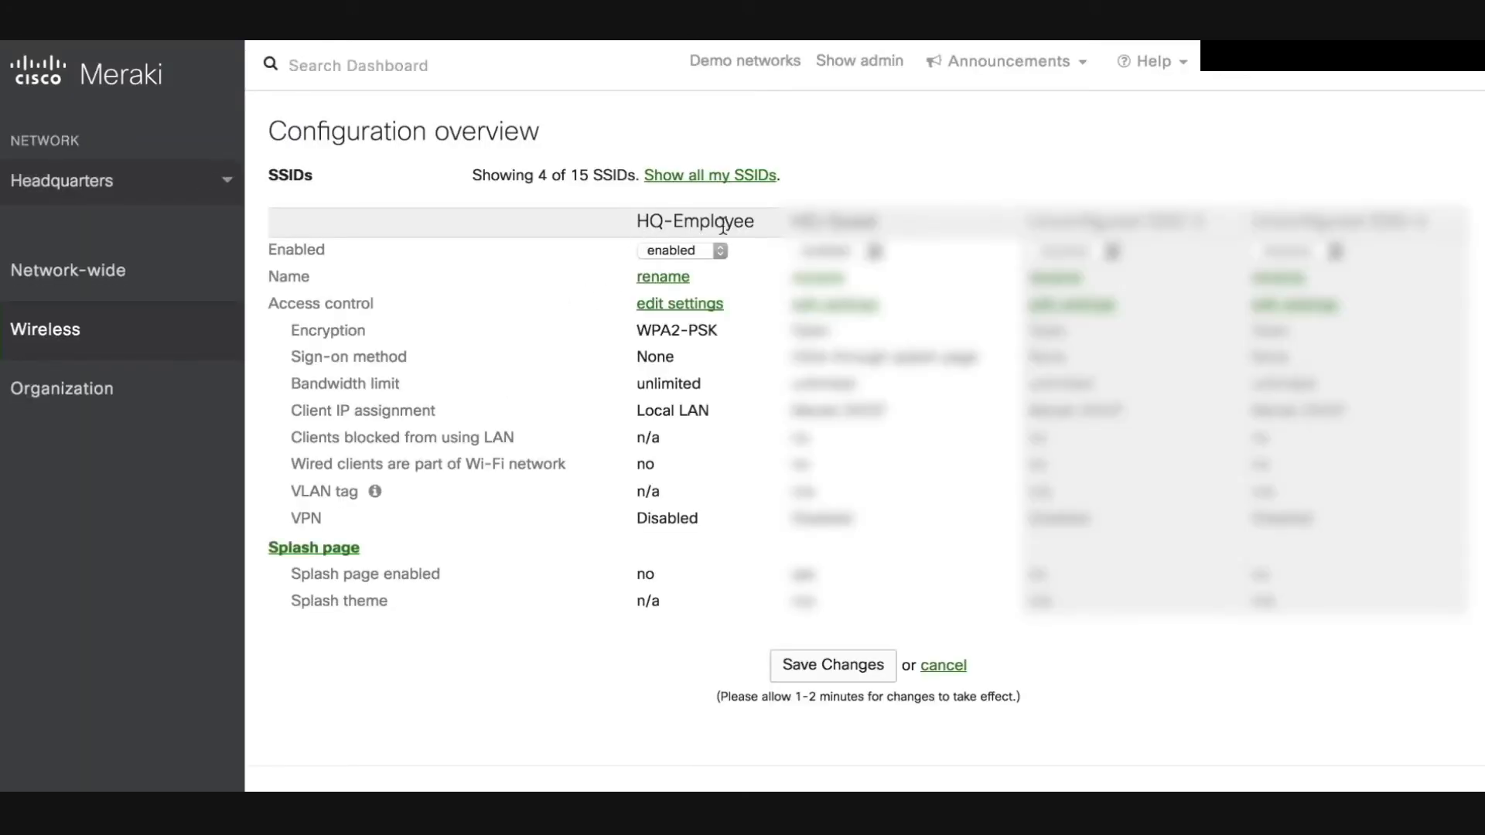
pyautogui.moveTo(706, 247)
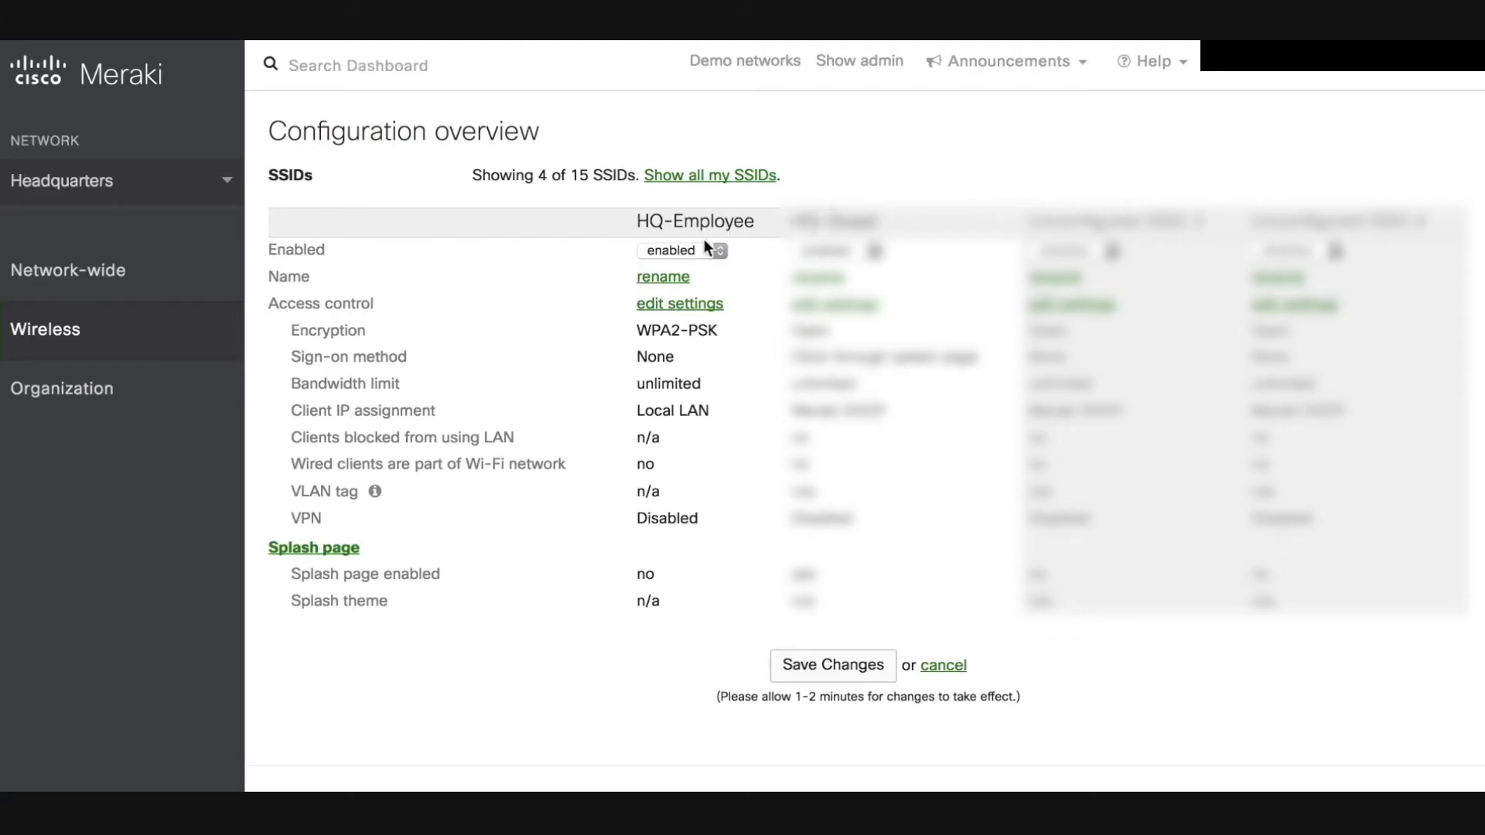
pyautogui.moveTo(358, 332)
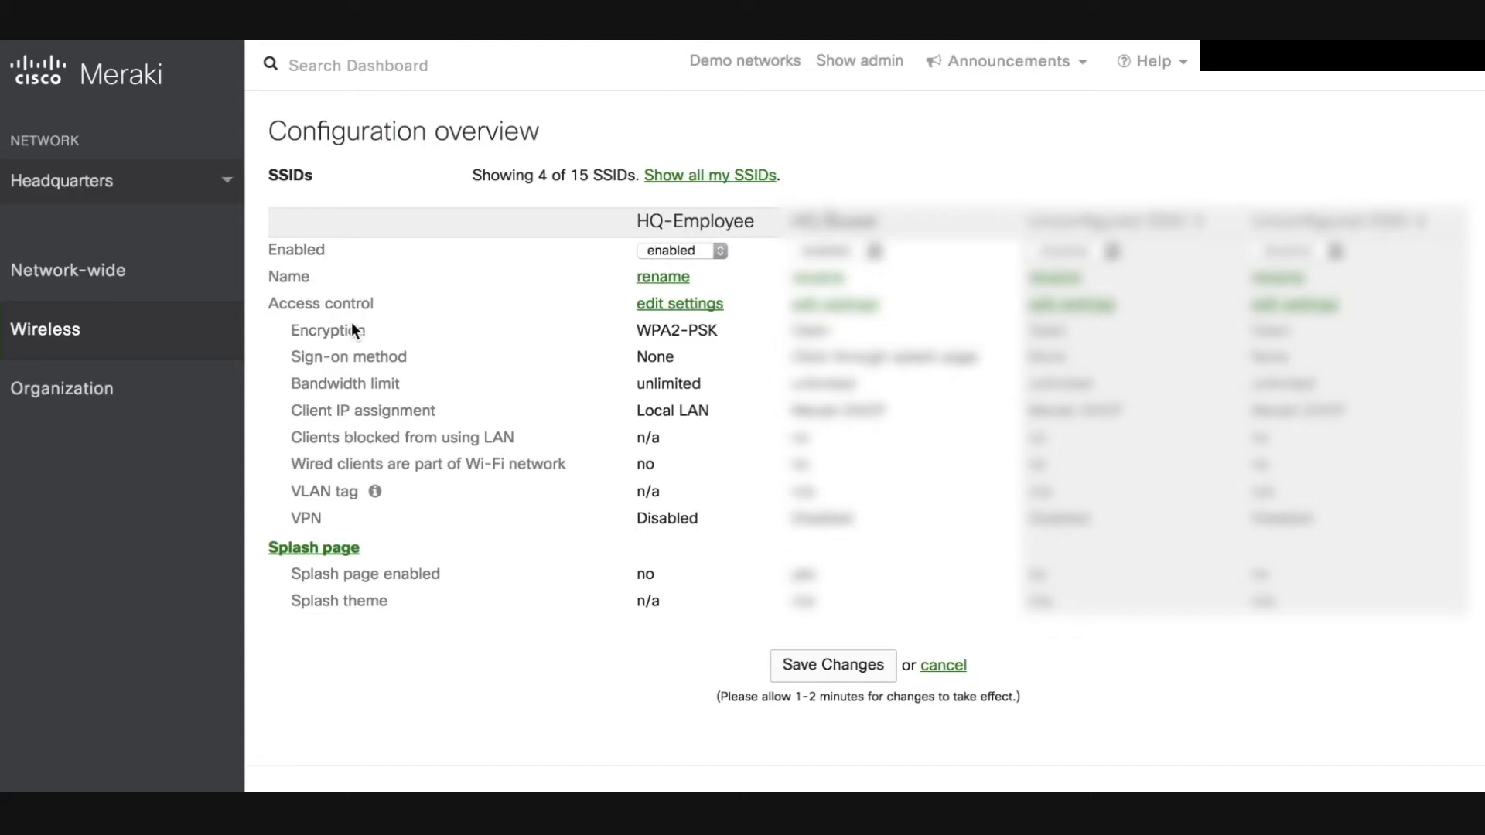
pyautogui.click(45, 328)
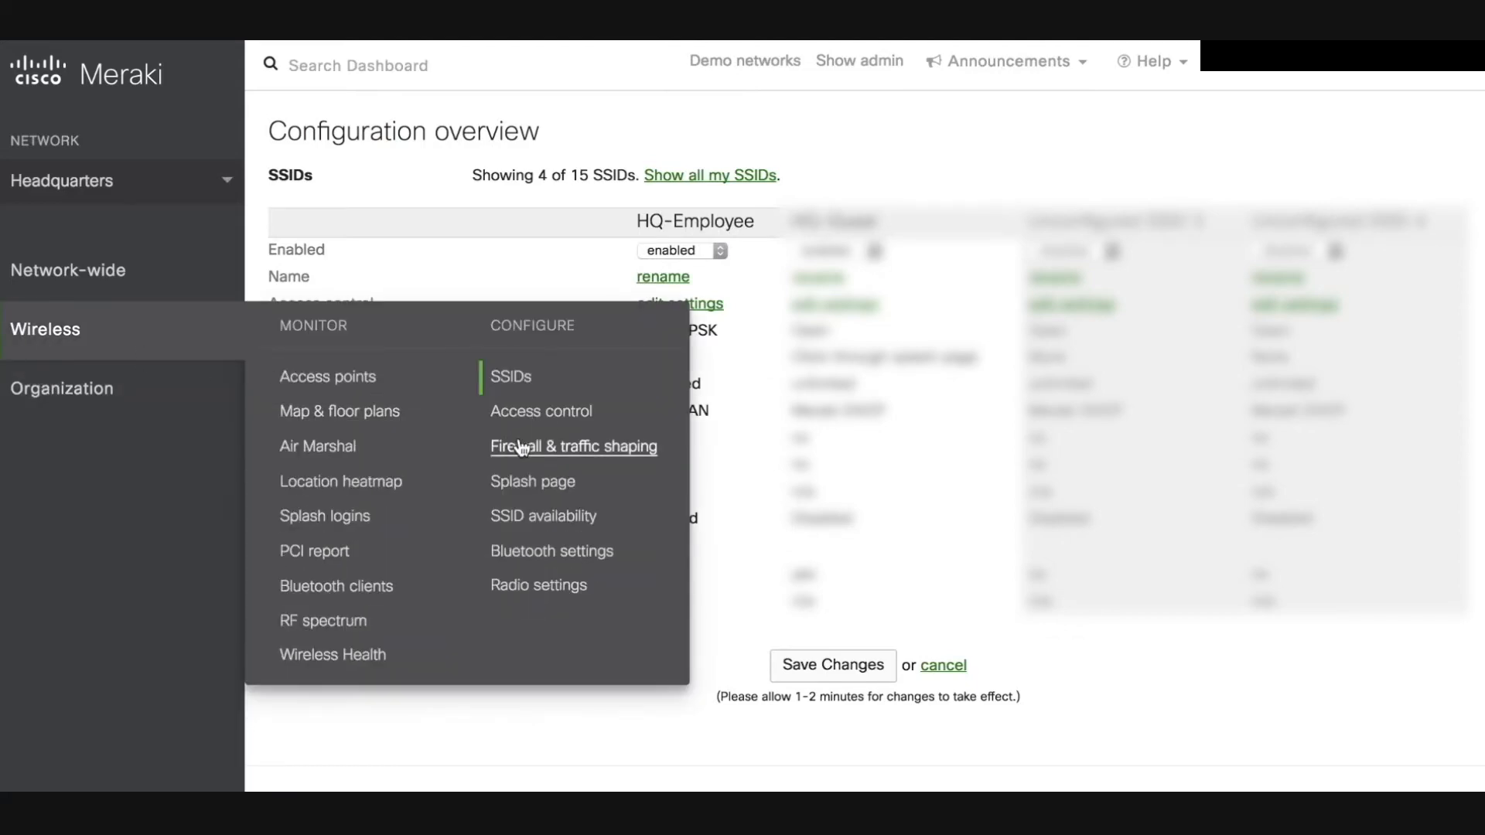
# - Show HQ-Employee's firewall and traffic shaping settings down to DNS layer protection (Cisco Umbrella)
pyautogui.click(572, 445)
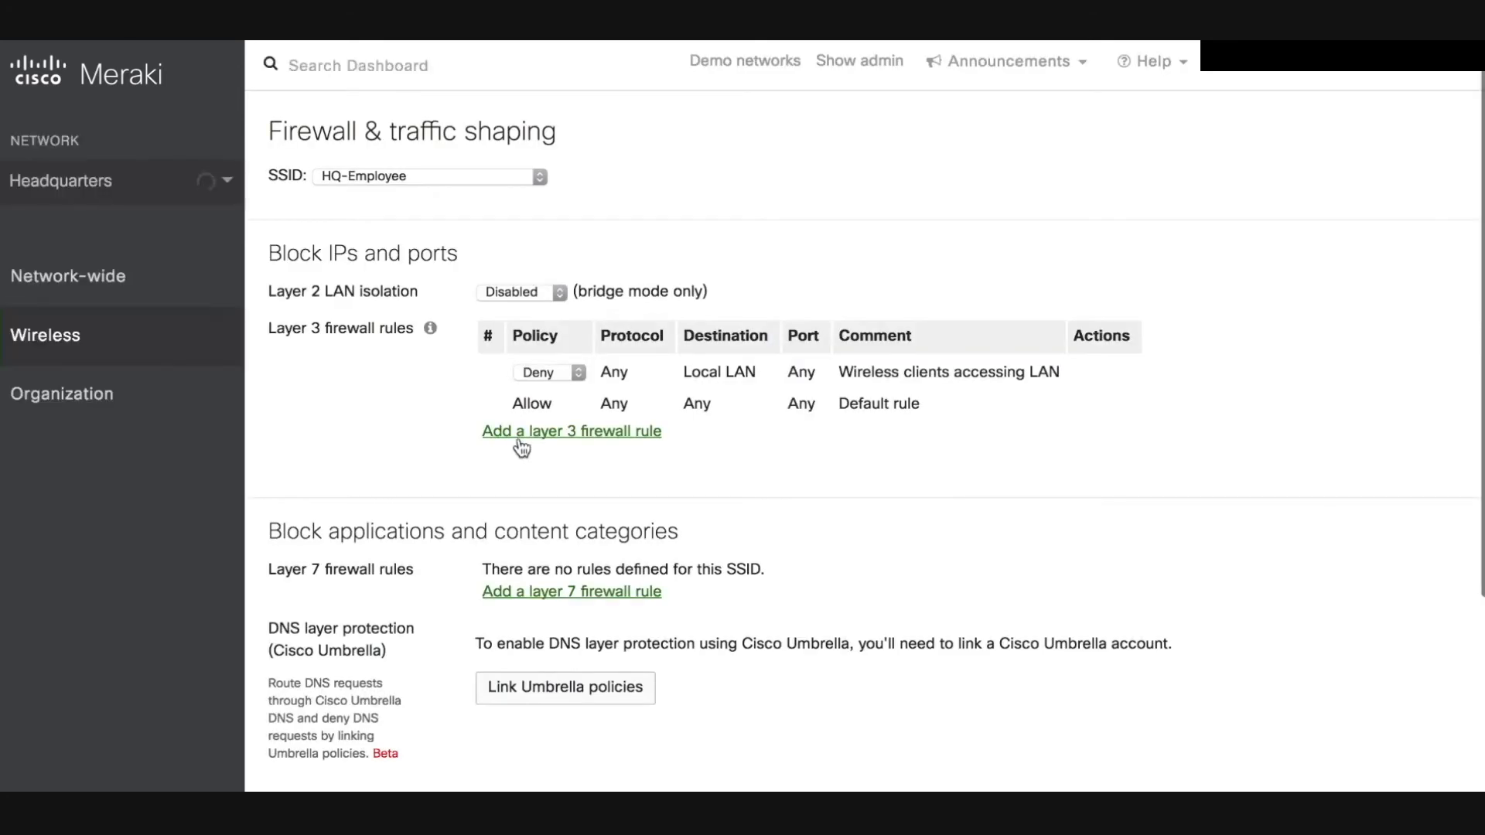
pyautogui.scroll(-3)
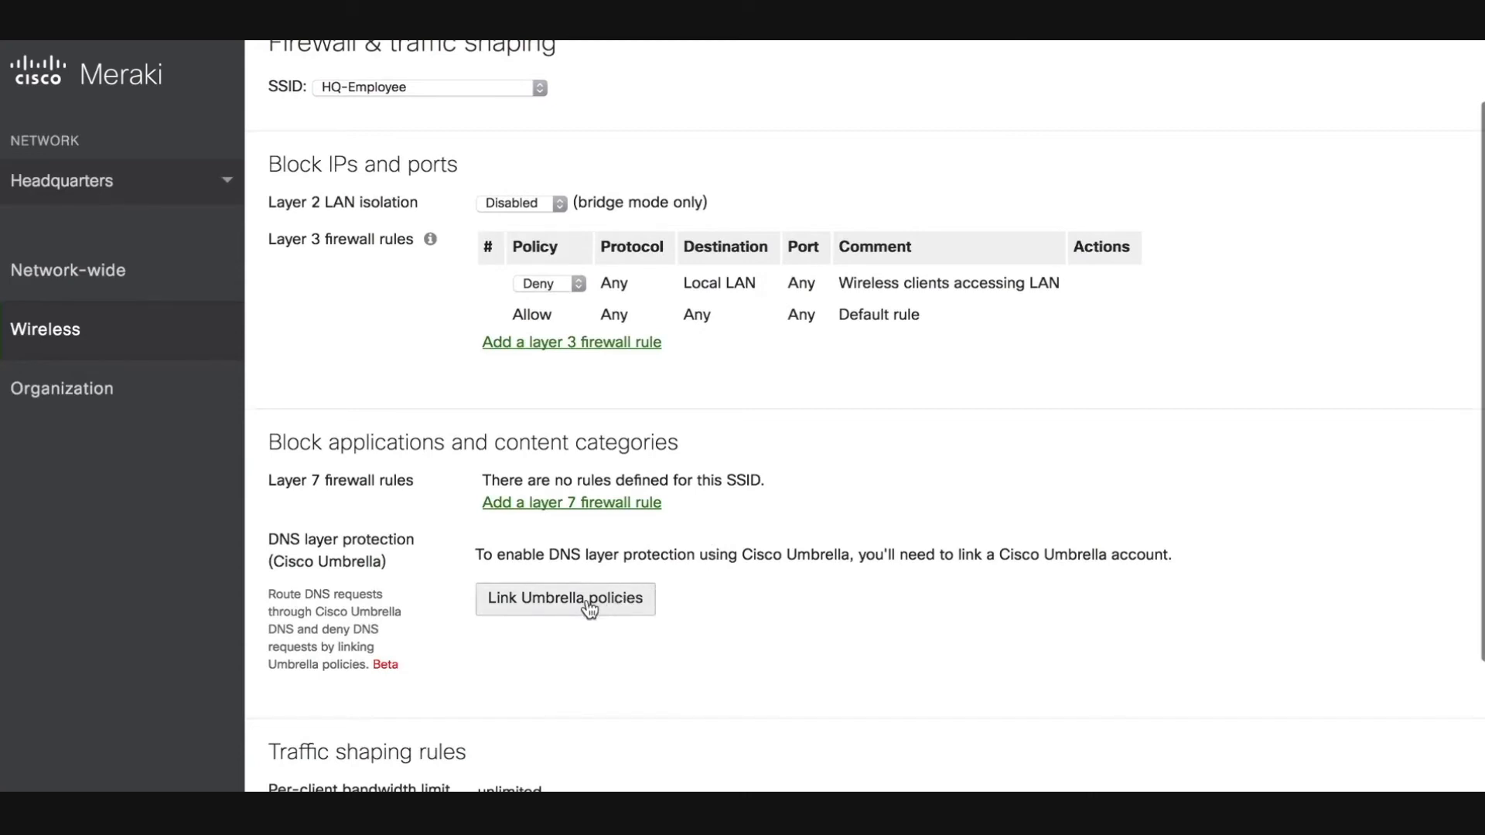
# - Link HQ-Employee to the Employee Umbrella policy and exclude the headquarters domain ('head…s.com')
pyautogui.click(566, 599)
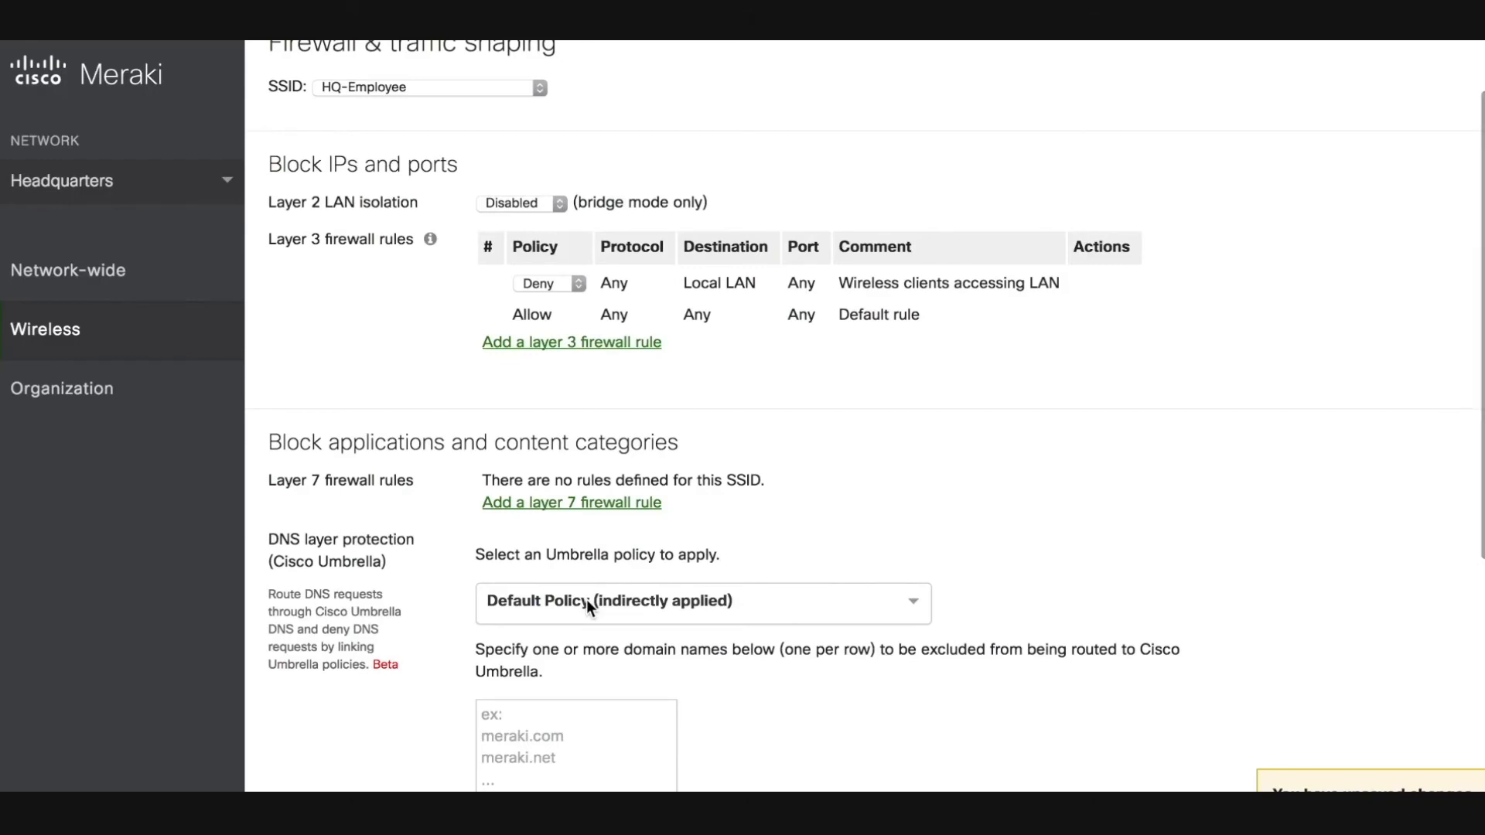
pyautogui.click(703, 604)
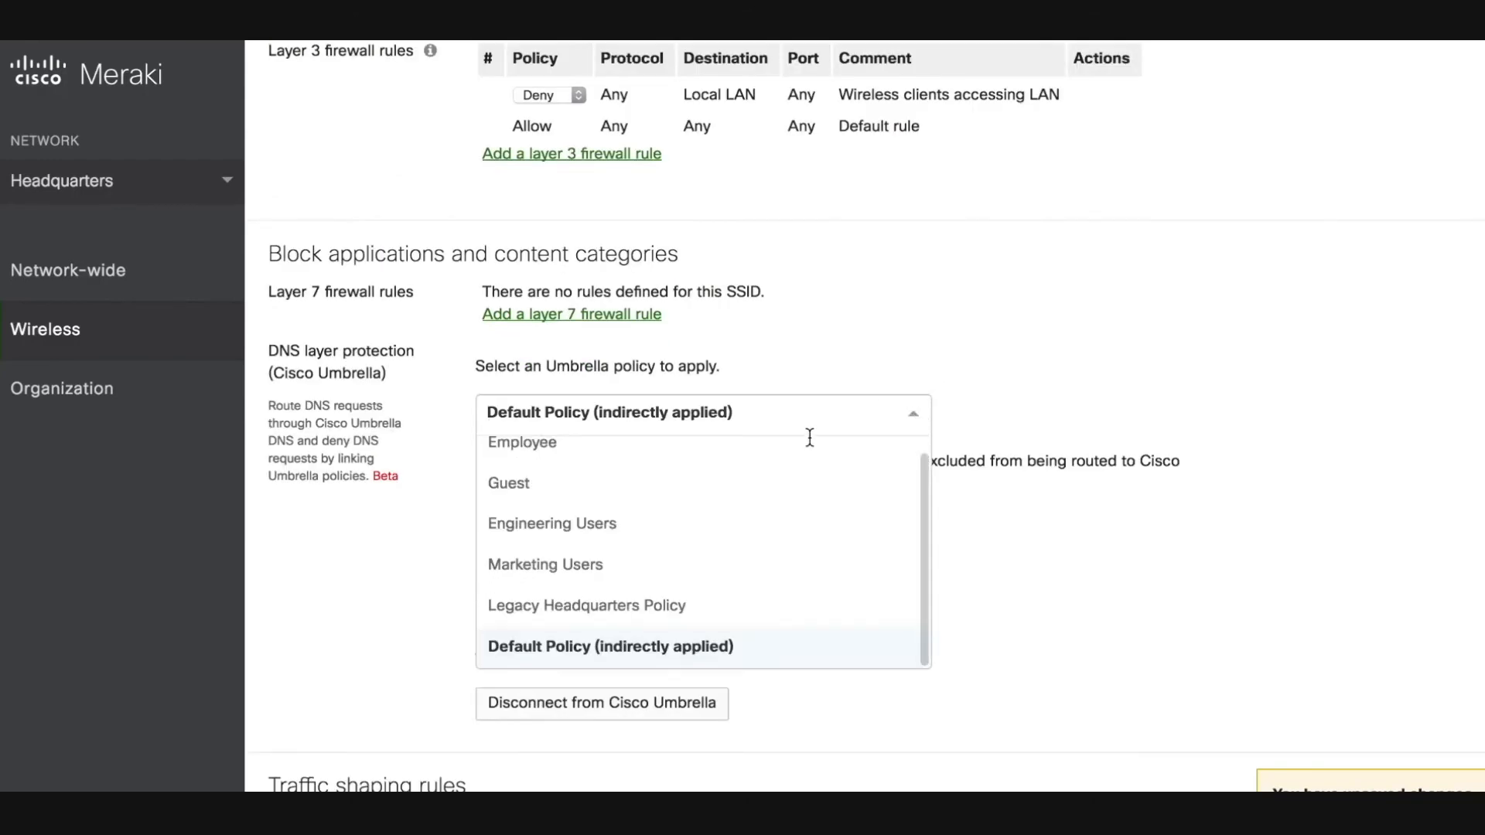
pyautogui.click(521, 442)
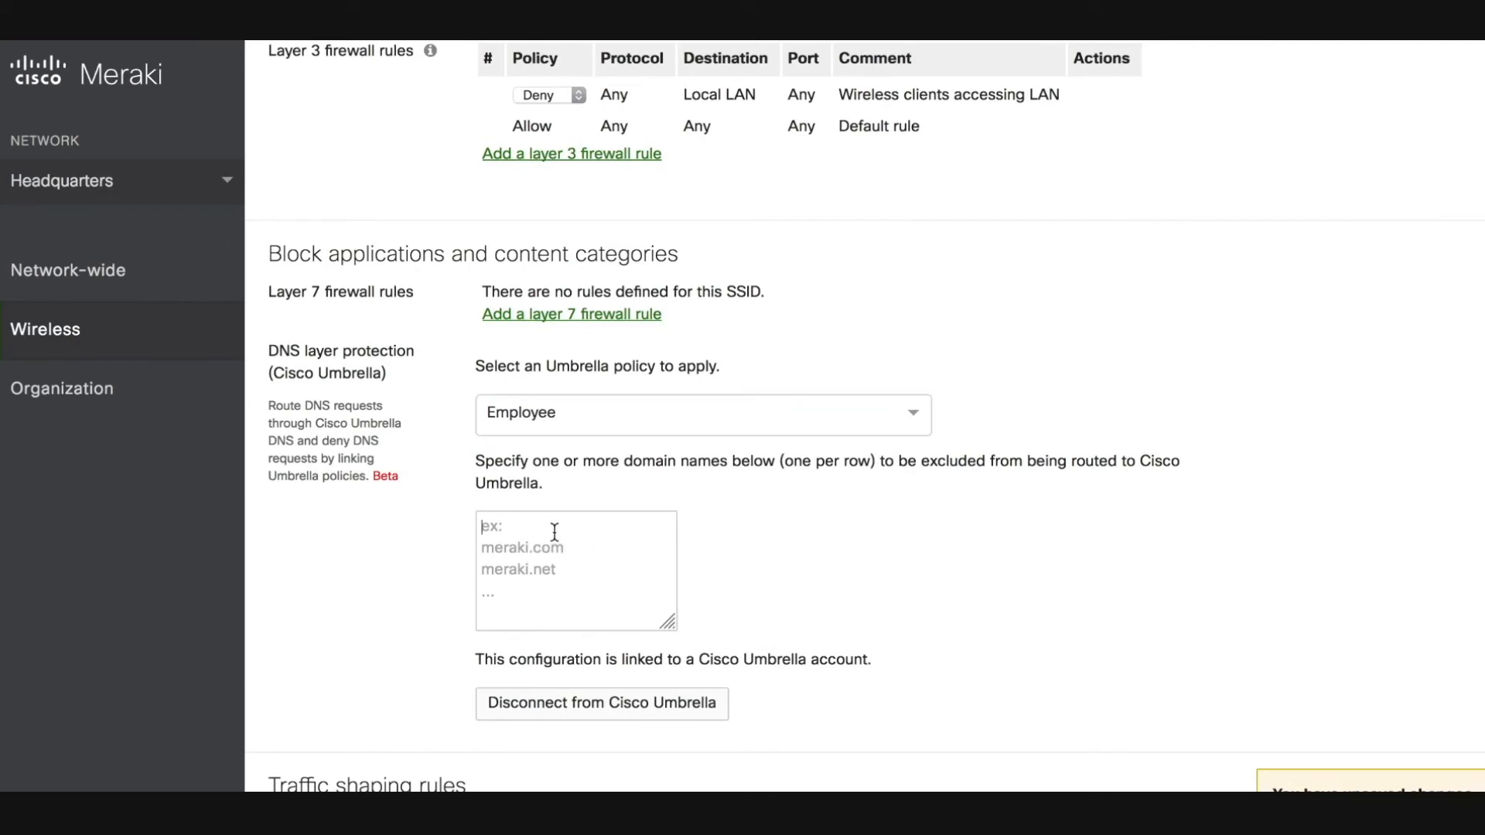
pyautogui.write('headquarter')
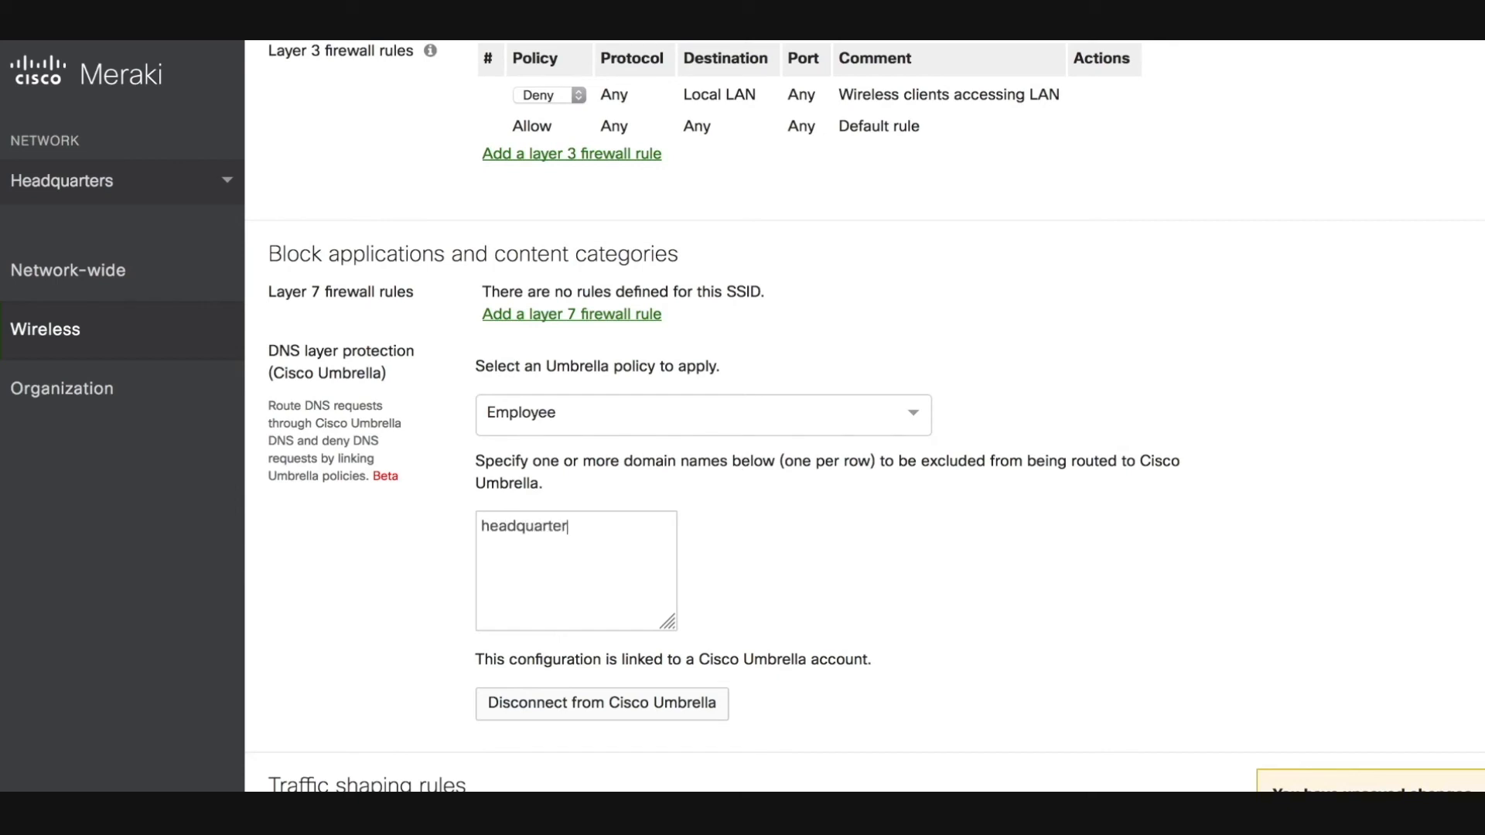
pyautogui.write('s.com')
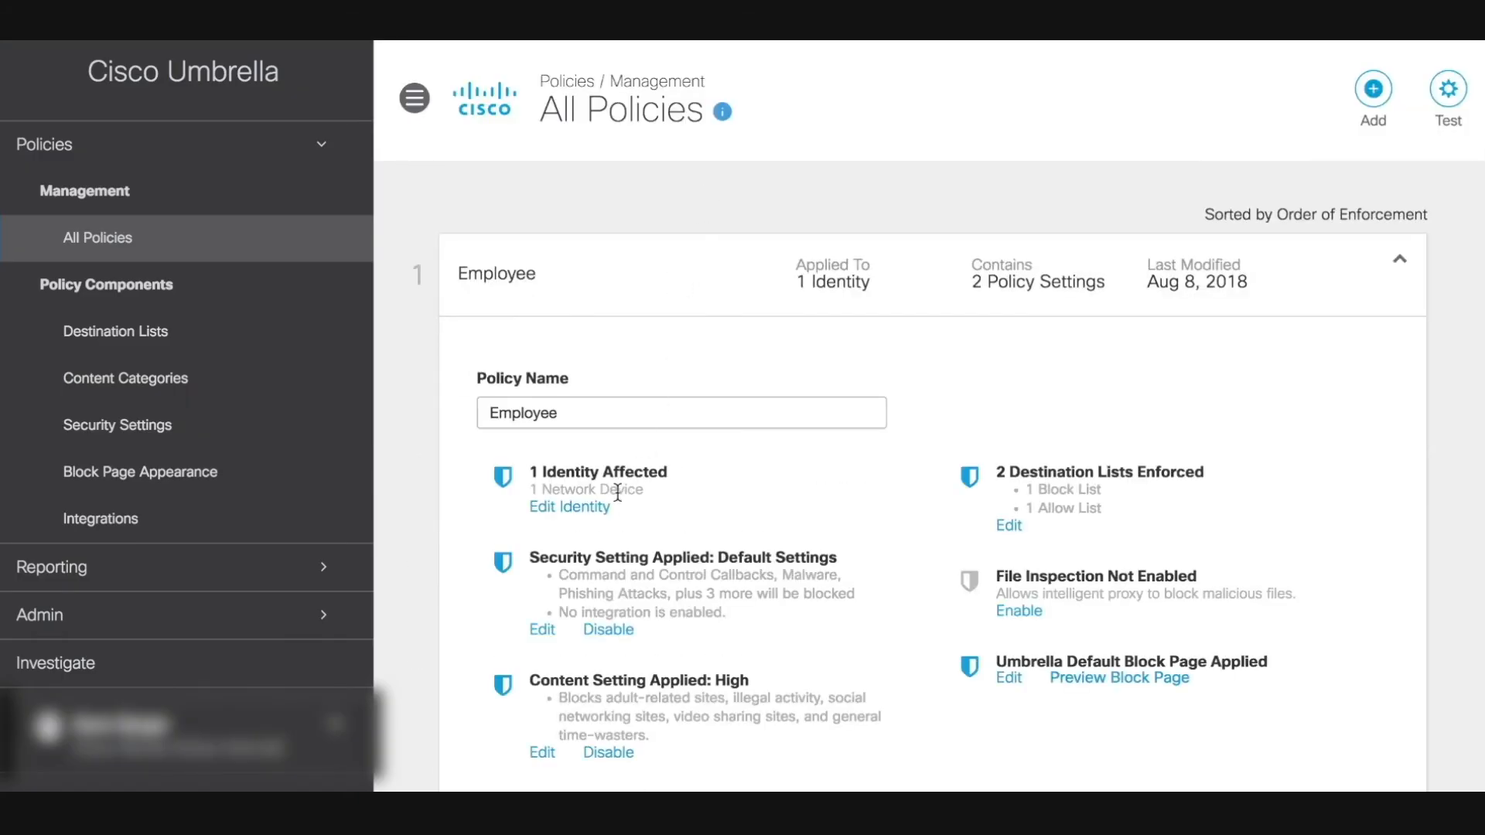
# - View the Employee policy's identities, listing HQ-Employee__Headquarters as the selected network device
pyautogui.click(569, 507)
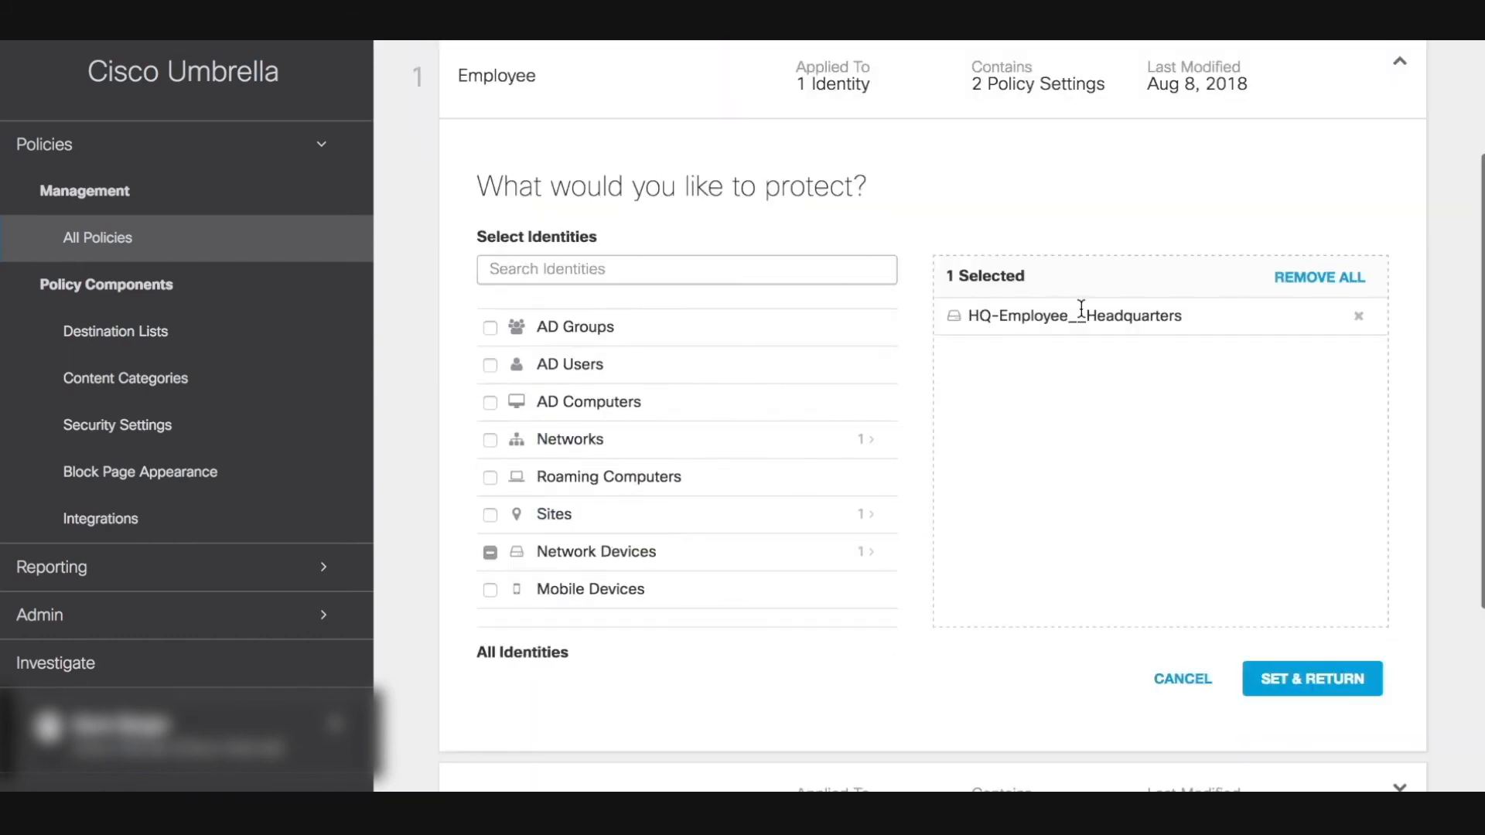
pyautogui.moveTo(1191, 320)
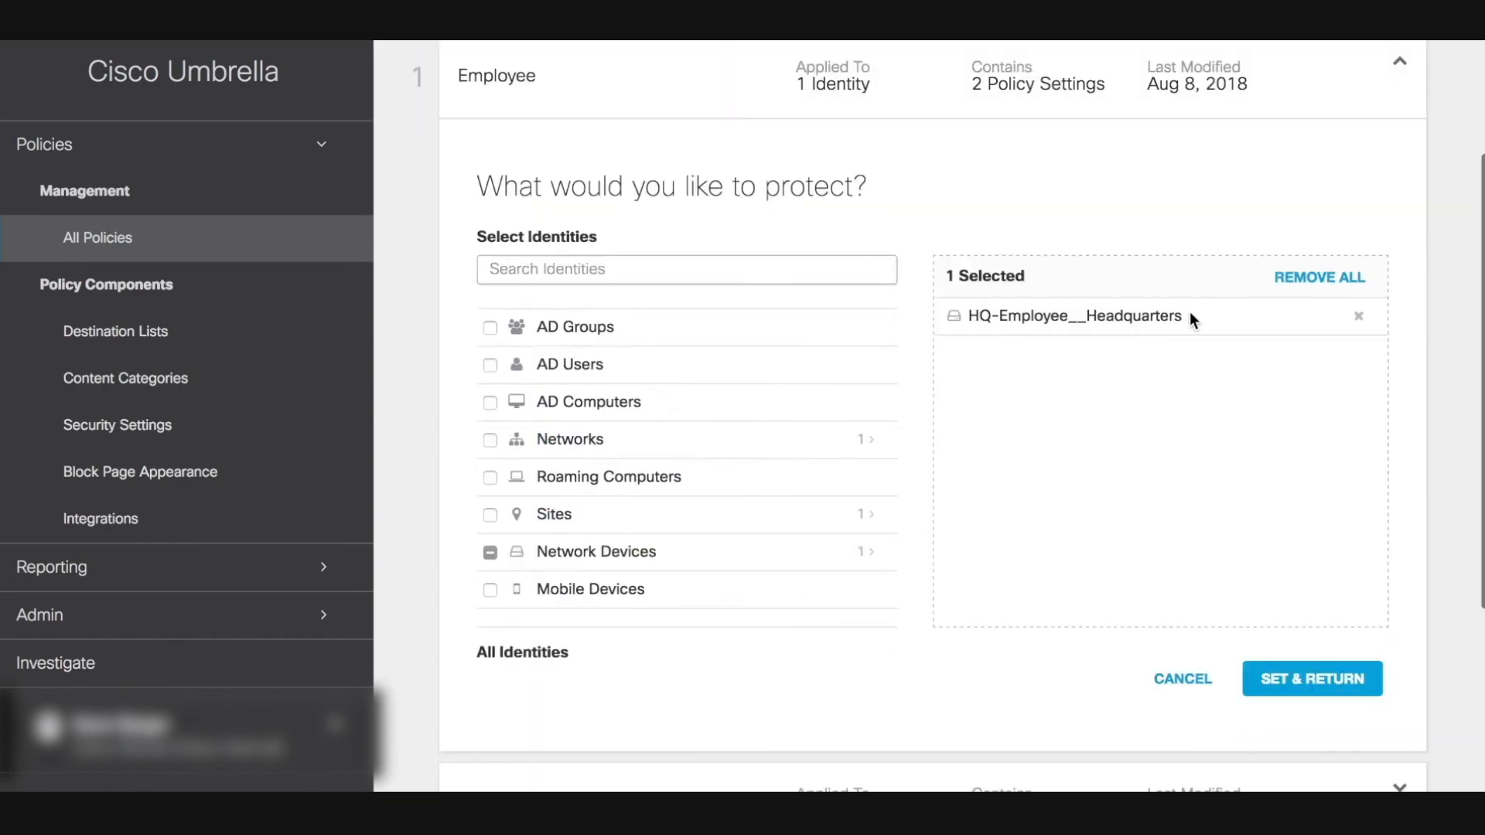